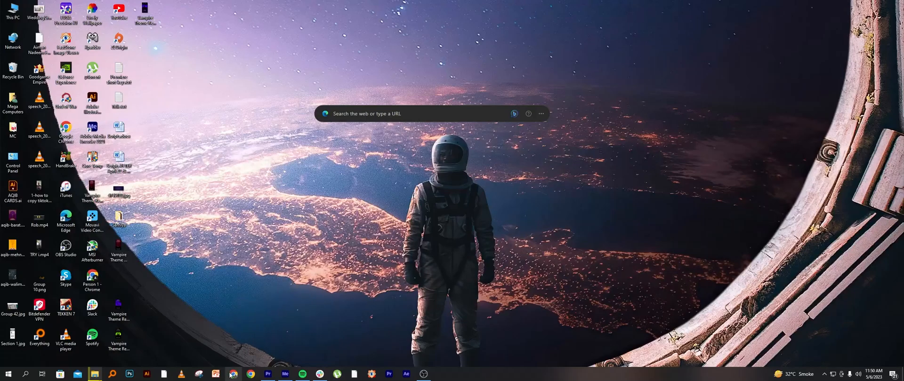
# - Search the web for Zapier from the browser's search bar
pyautogui.click(232, 375)
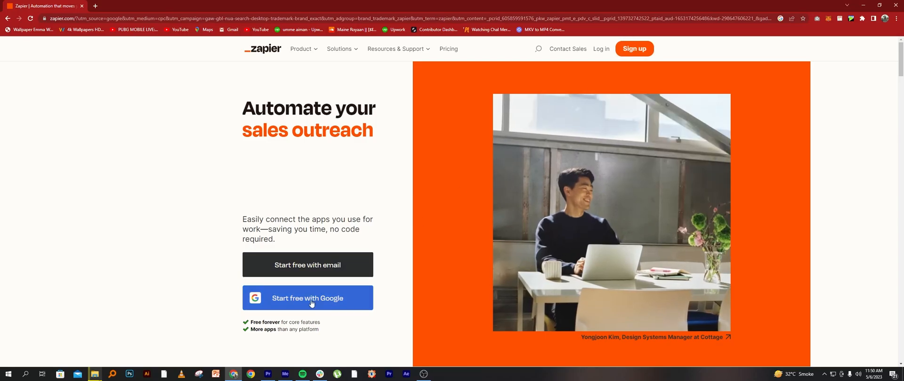
# - Sign in with Google, go to My Apps and search the apps list for 'chat'
pyautogui.click(307, 298)
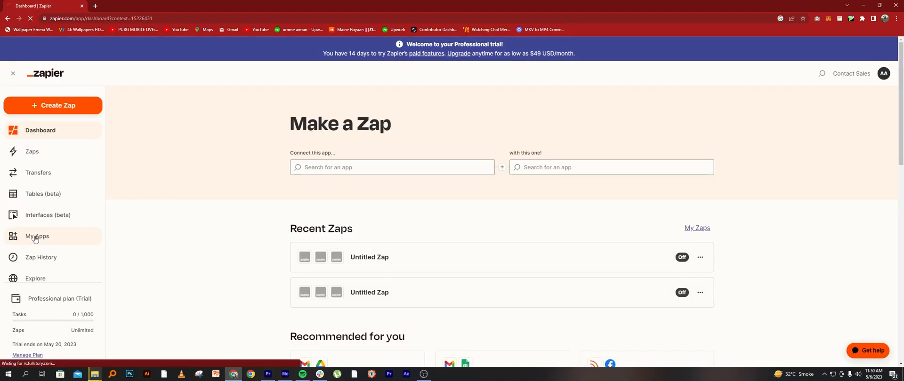
pyautogui.click(37, 236)
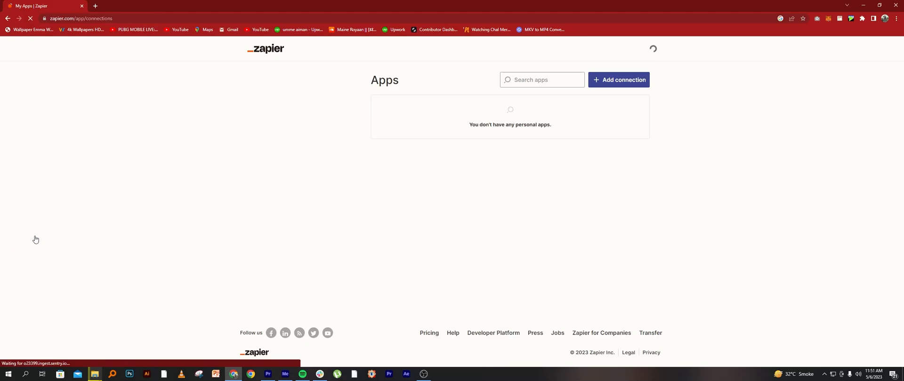
pyautogui.write('chat')
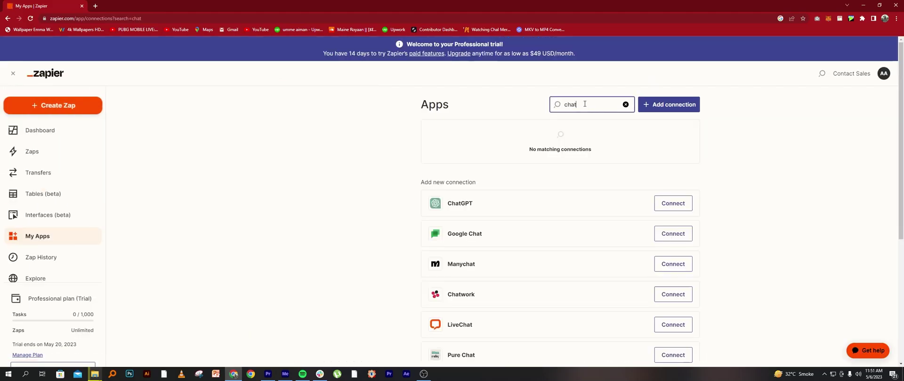
pyautogui.moveTo(453, 214)
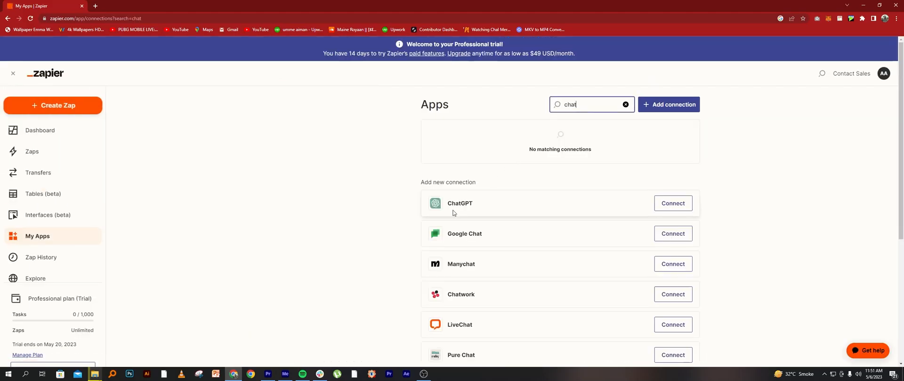
pyautogui.moveTo(464, 214)
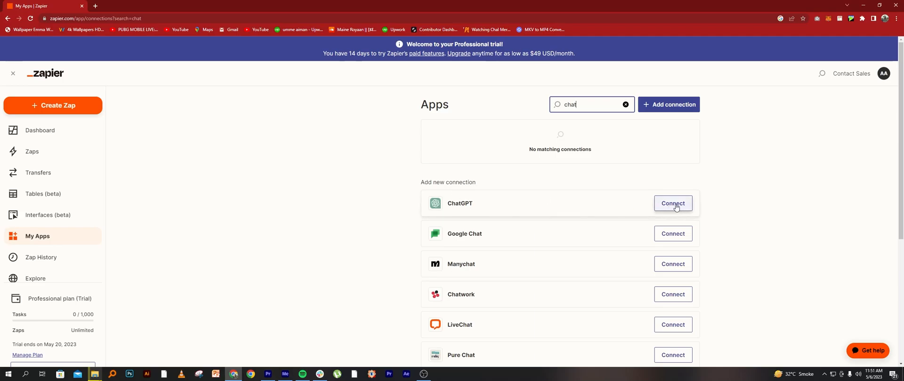
# - Start the ChatGPT connection and begin heading to chat.openai.com in a new tab
pyautogui.click(672, 203)
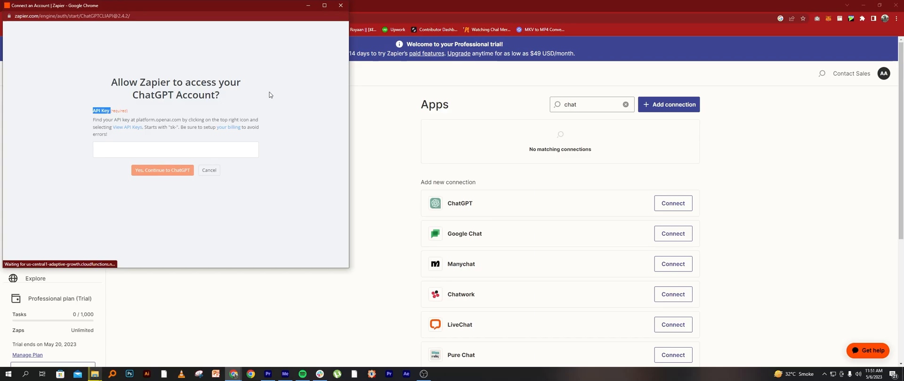
pyautogui.click(209, 171)
pyautogui.write('chat')
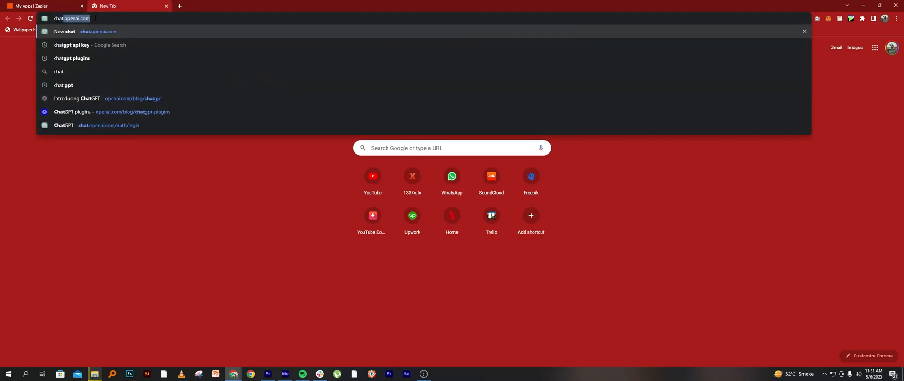
# - Search 'chatgpt api key' and land on OpenAI's platform API keys page
pyautogui.click(74, 45)
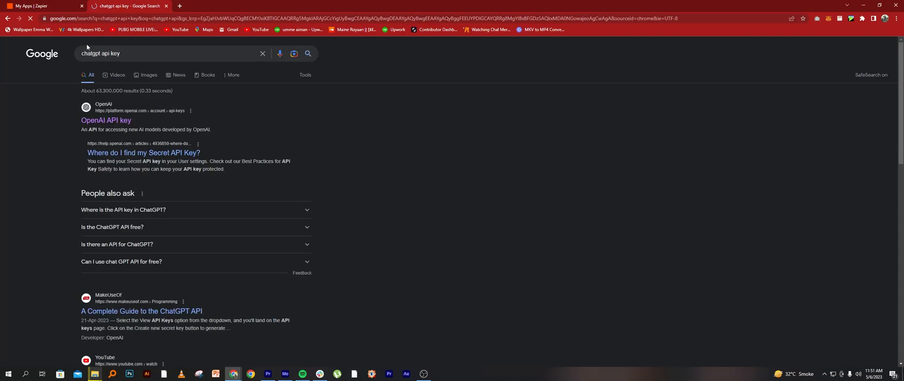
pyautogui.moveTo(105, 120)
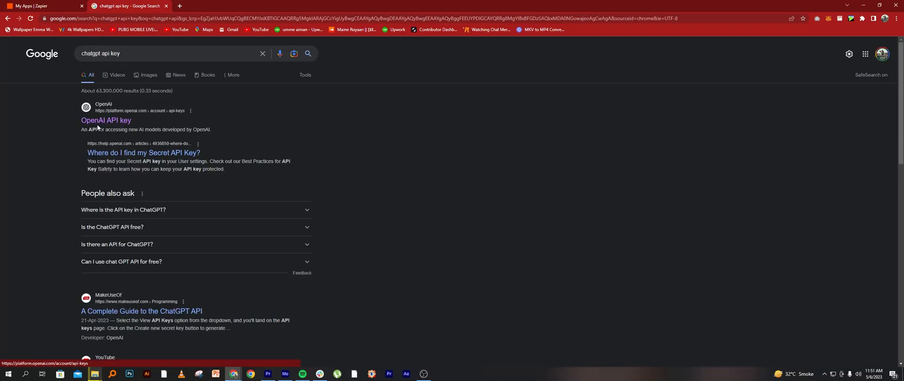
pyautogui.click(106, 120)
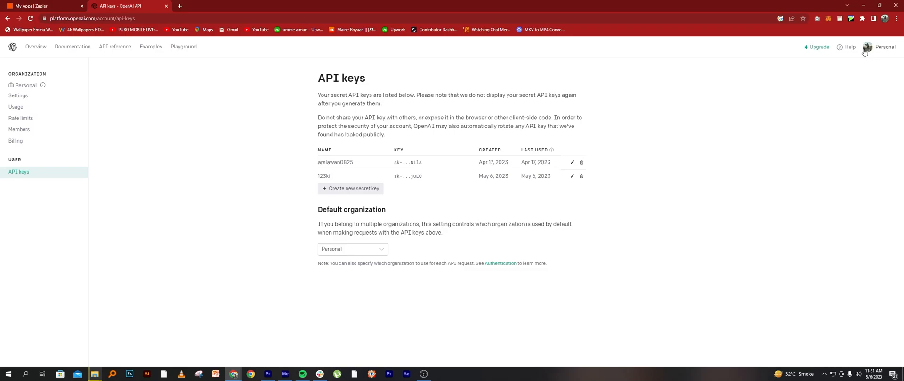
pyautogui.moveTo(19, 172)
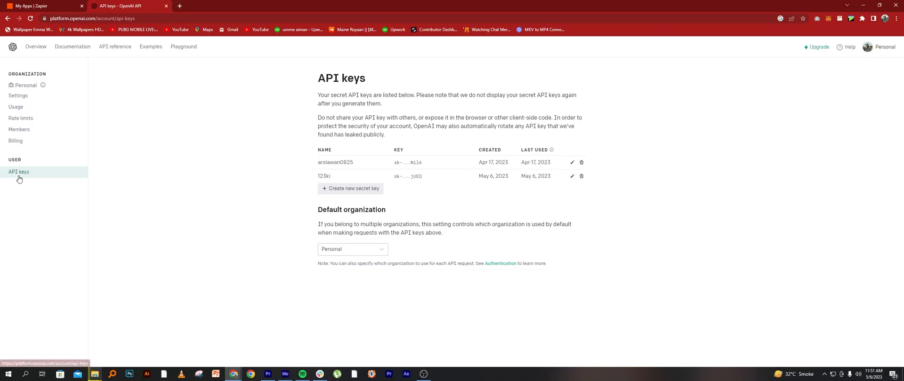
pyautogui.moveTo(358, 188)
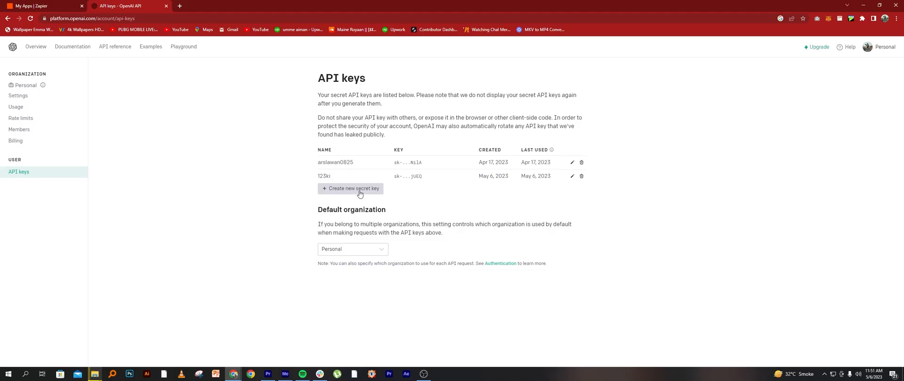
# - Create a new OpenAI secret key named 'zapier'
pyautogui.click(351, 188)
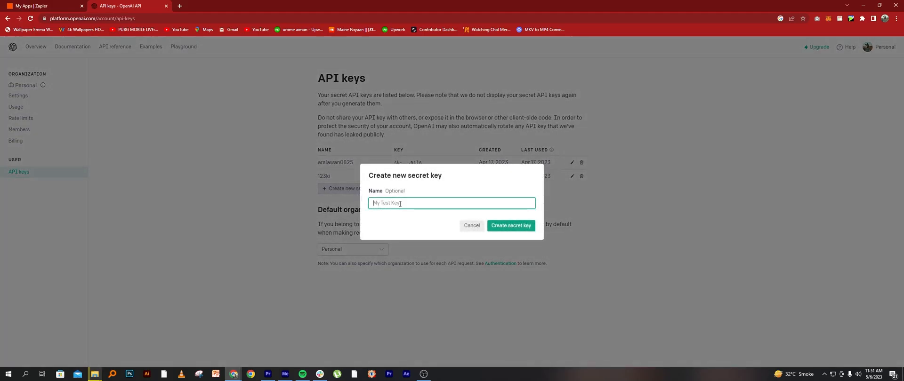
pyautogui.write('zap')
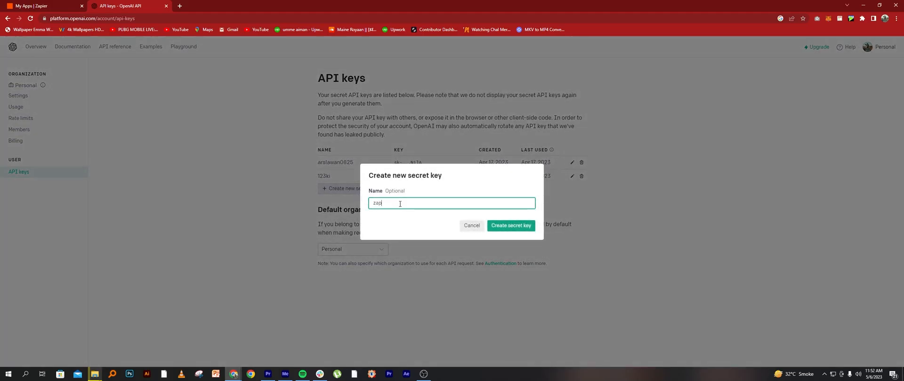
pyautogui.write('ier')
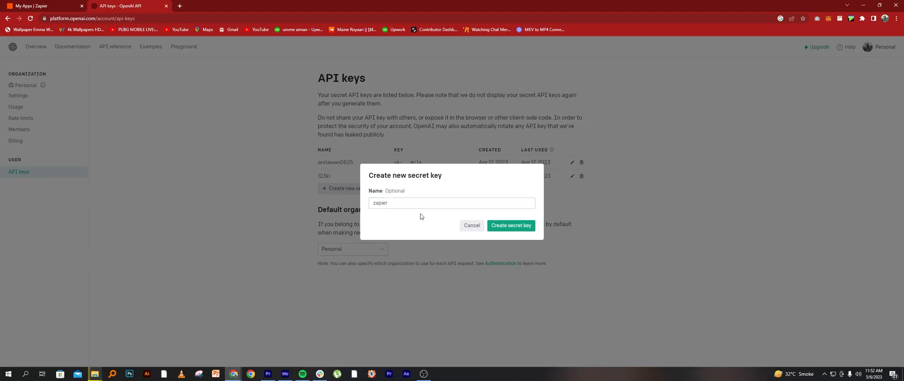
pyautogui.click(511, 225)
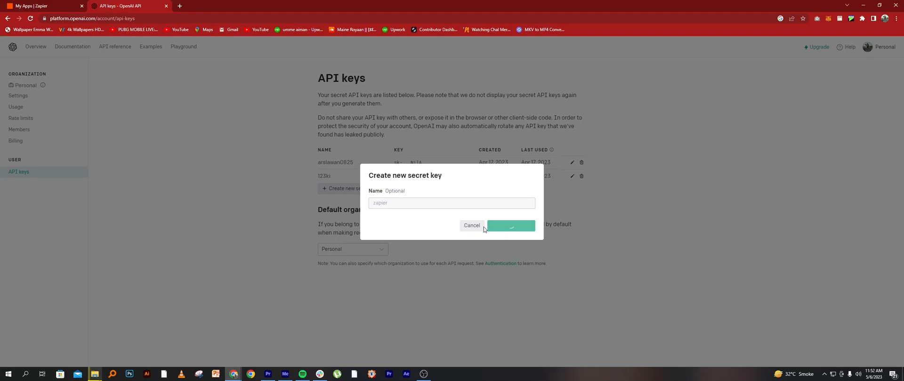
pyautogui.click(510, 225)
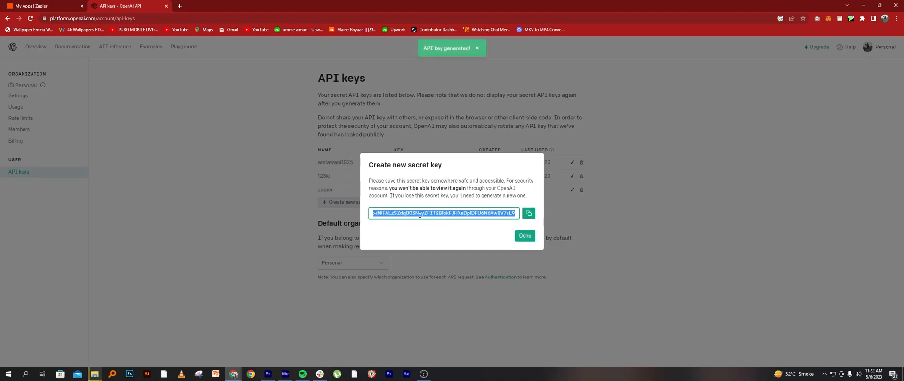
# - Copy the generated secret key and dismiss its dialog
pyautogui.click(528, 213)
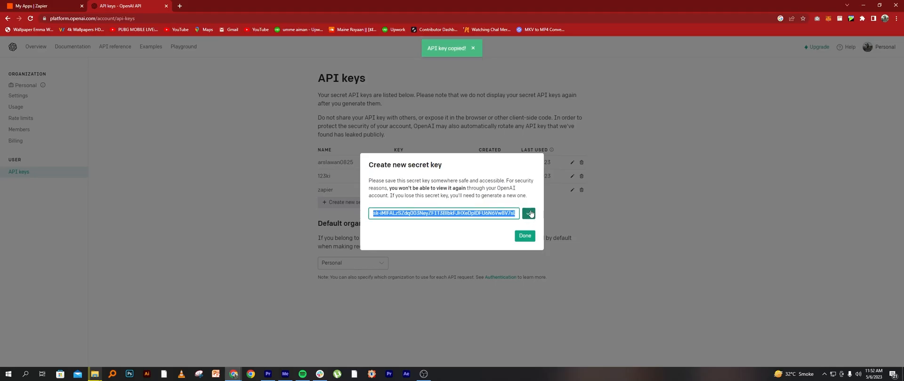
pyautogui.click(525, 235)
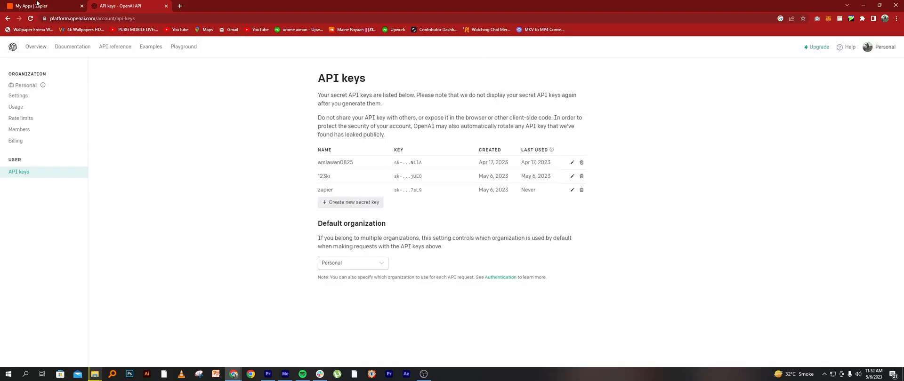
# - Back in Zapier, paste the copied key into ChatGPT's API Key field and confirm with Yes, Continue to ChatGPT
pyautogui.click(37, 6)
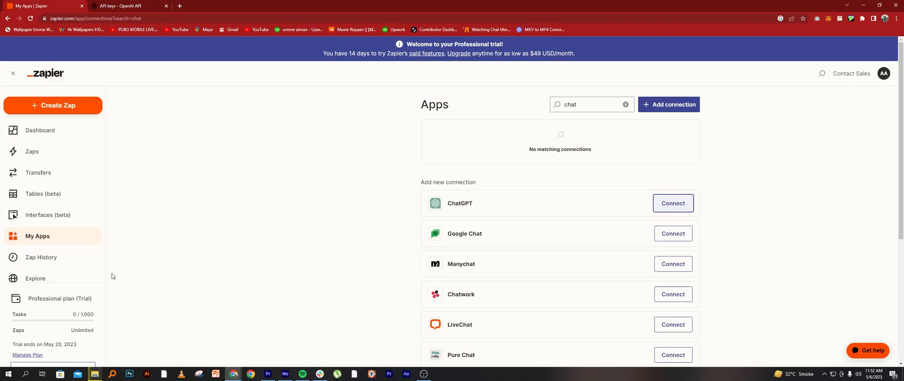
pyautogui.click(672, 203)
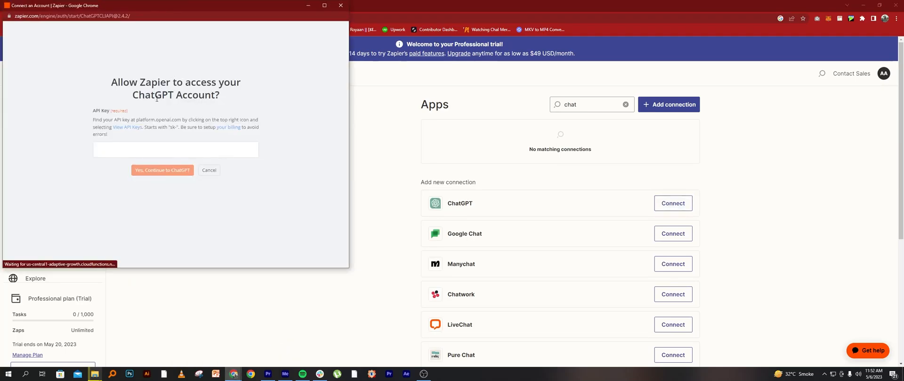
pyautogui.rightClick(175, 150)
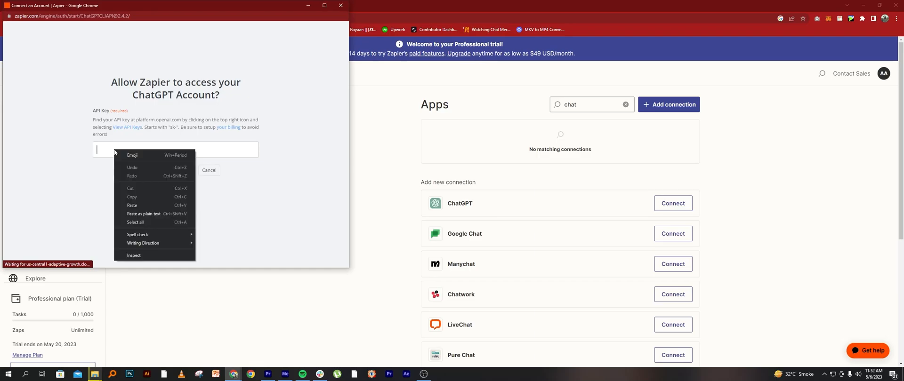
pyautogui.click(132, 205)
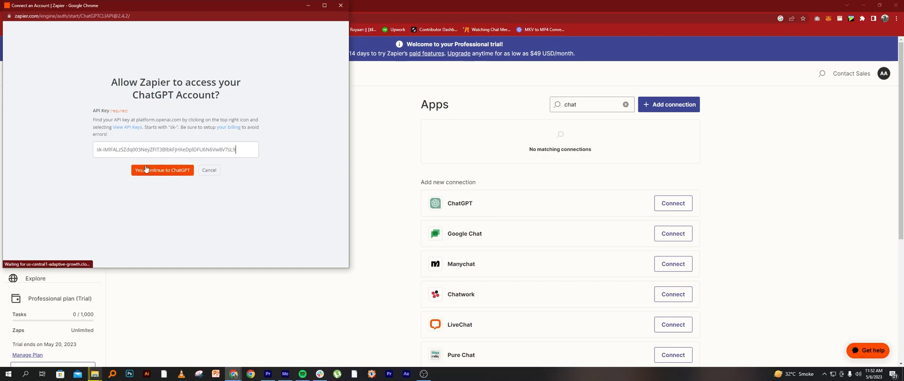
pyautogui.click(162, 169)
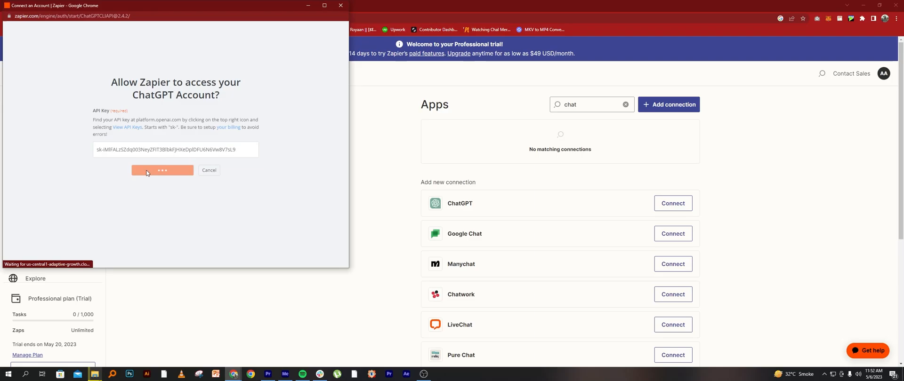
pyautogui.click(162, 169)
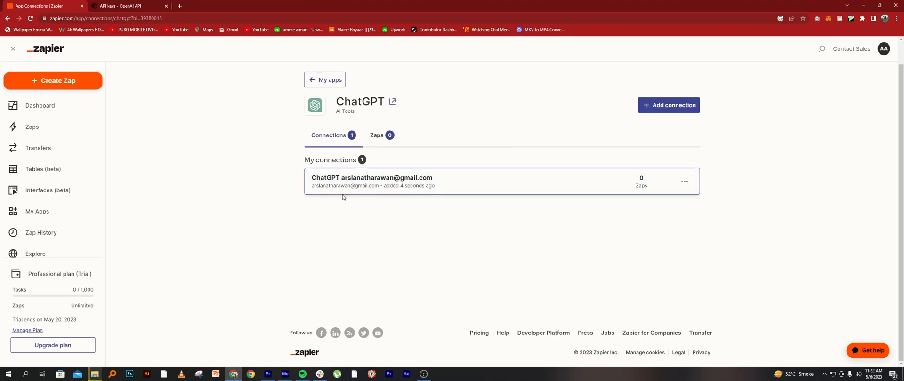
pyautogui.moveTo(415, 185)
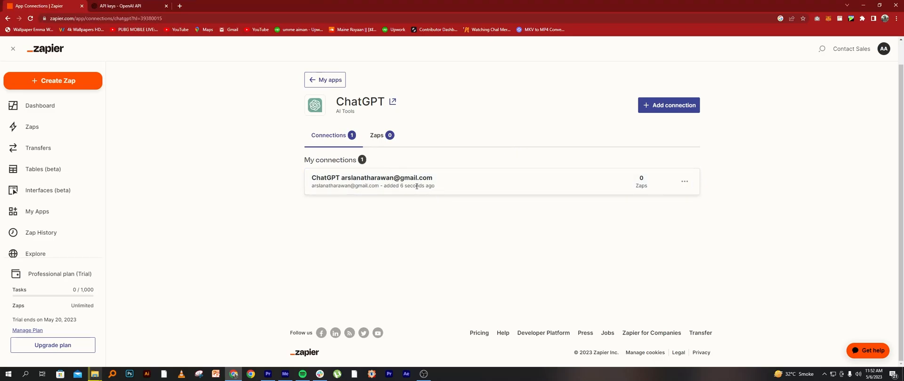
pyautogui.moveTo(316, 186)
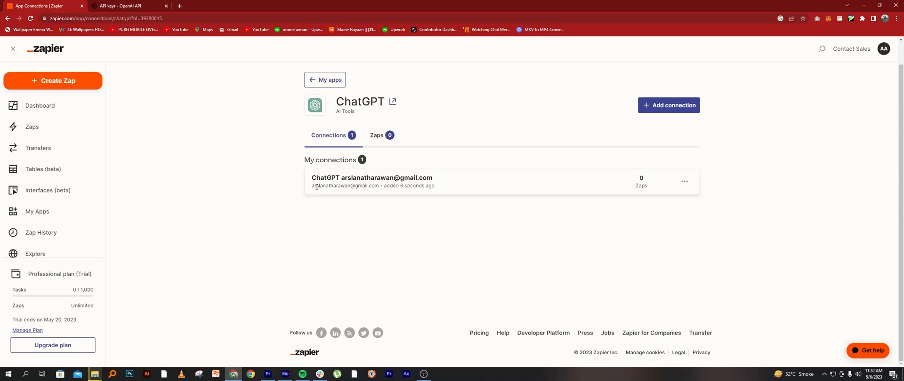